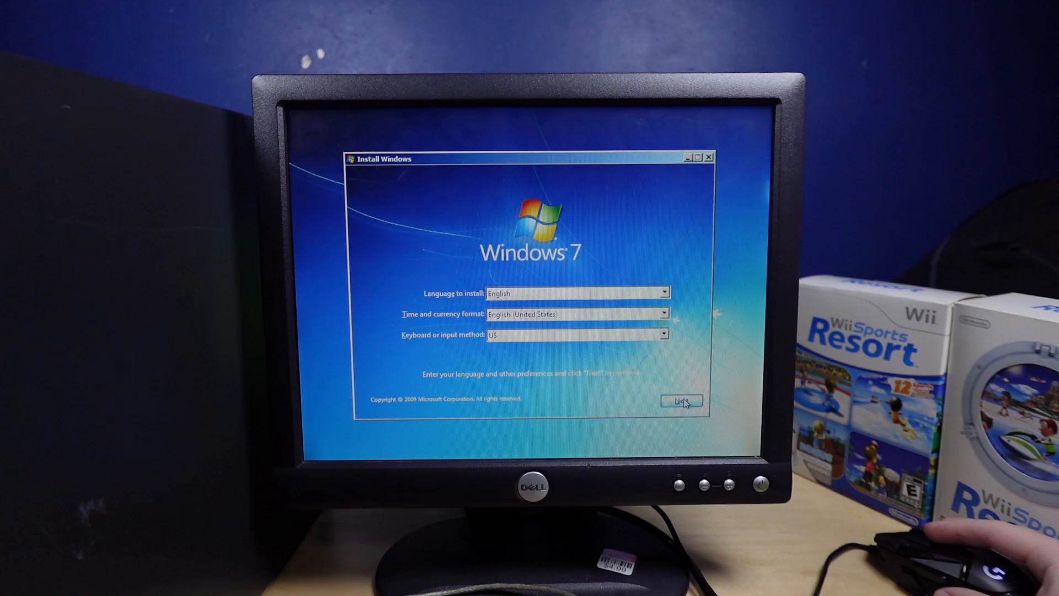
# Accept the license terms and install Windows onto Disk 0's unallocated space.
pyautogui.click(680, 399)
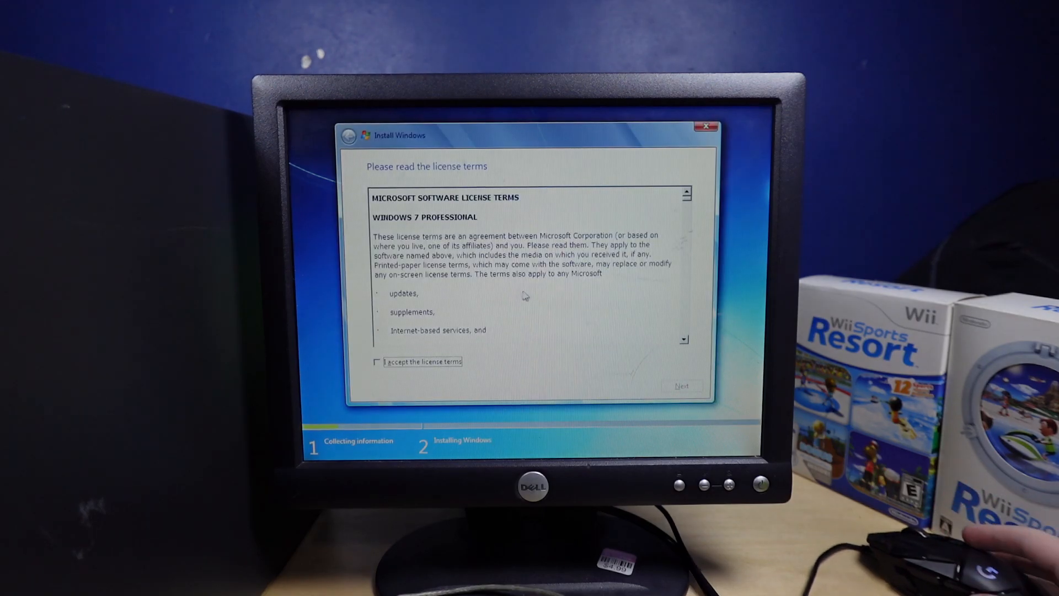
pyautogui.click(377, 362)
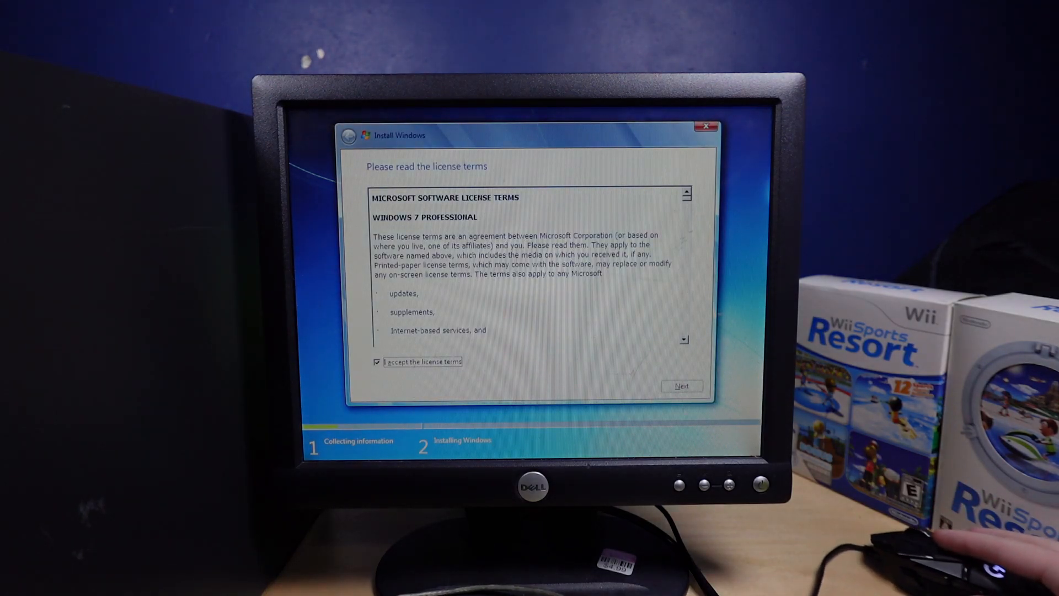
pyautogui.click(680, 386)
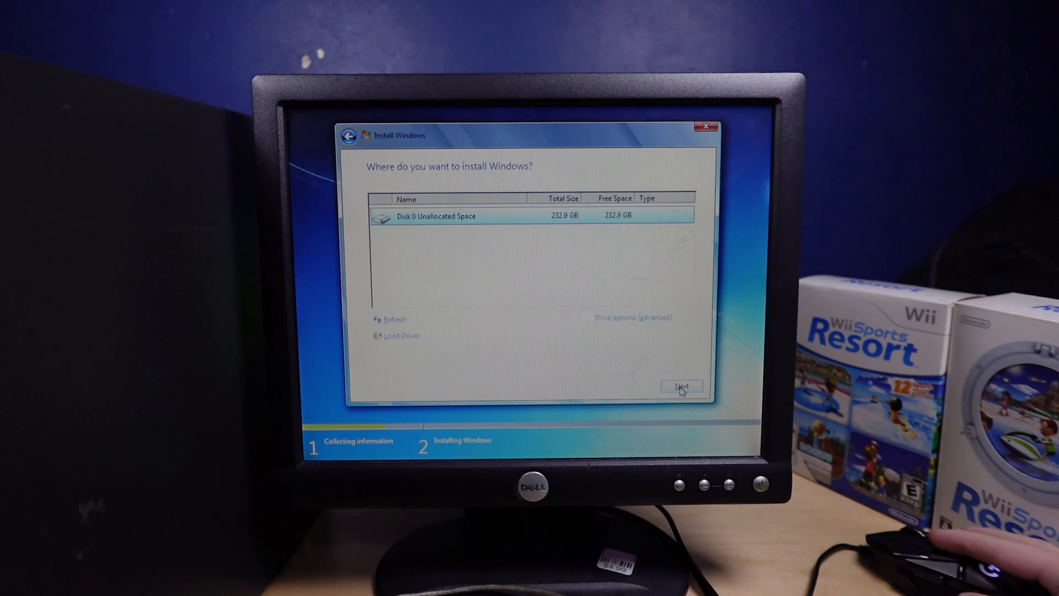
pyautogui.click(681, 386)
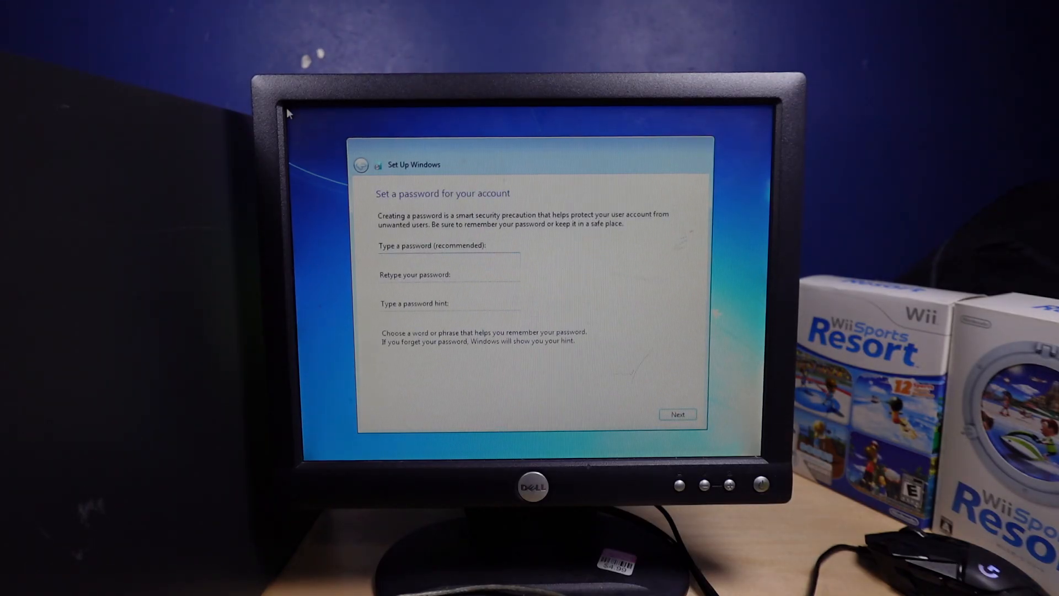
# Finish account setup with the password fields left empty.
pyautogui.click(677, 414)
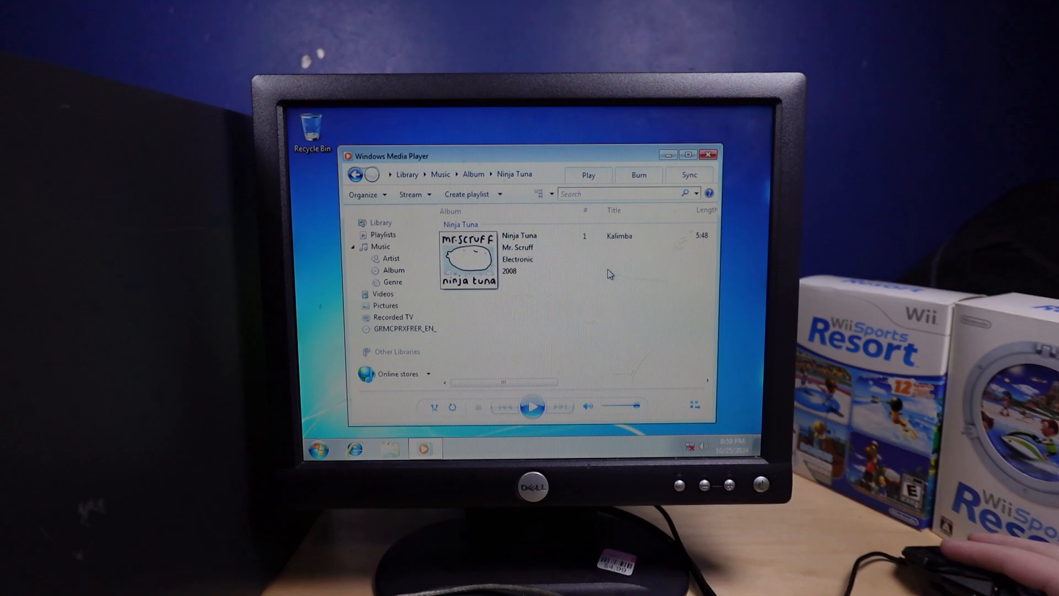
# Play the Kalimba track from Ninja Tuna, then bring up the Start menu.
pyautogui.doubleClick(617, 236)
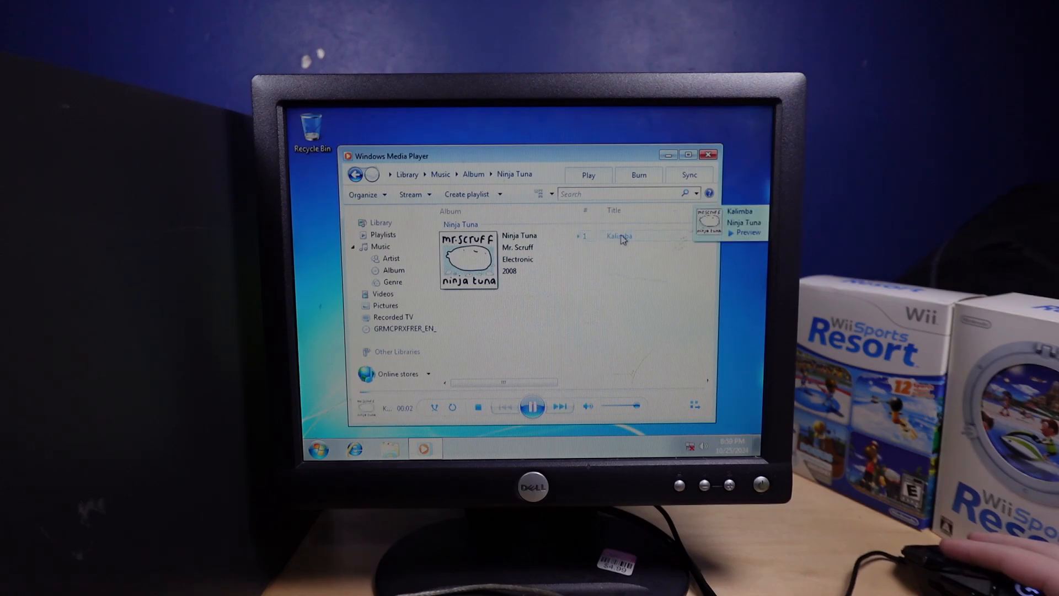
pyautogui.click(308, 449)
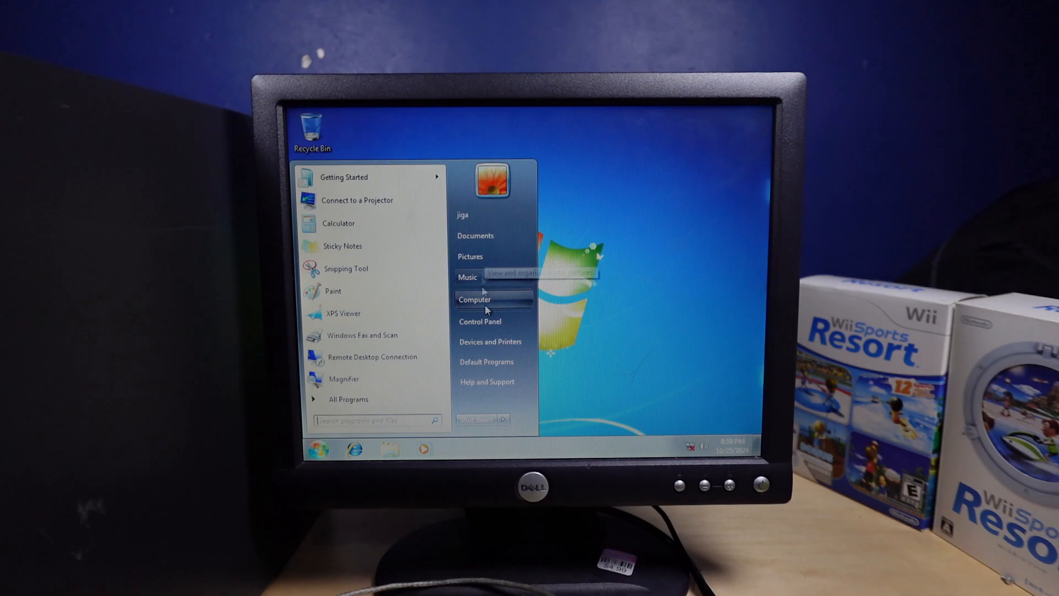